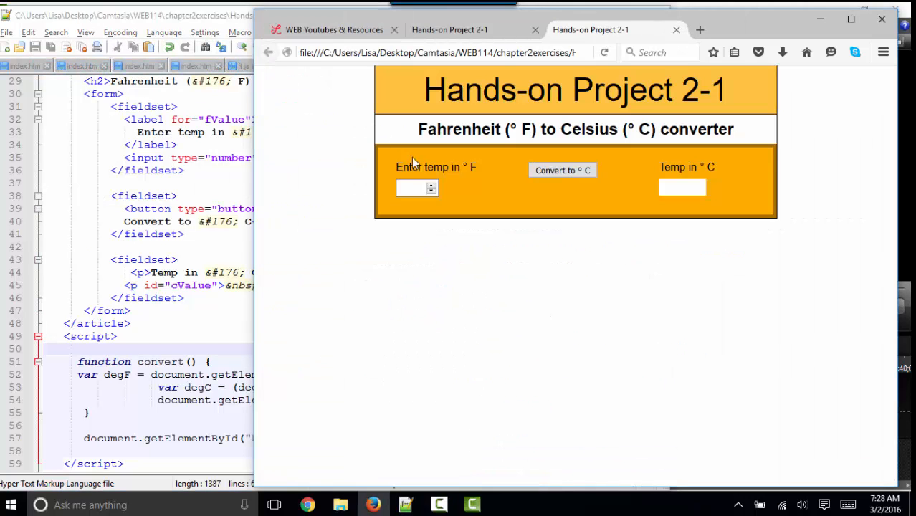
# Convert 212 °F to 100 °C, then 32 °F to 0 °C on the converter page.
pyautogui.write('212')
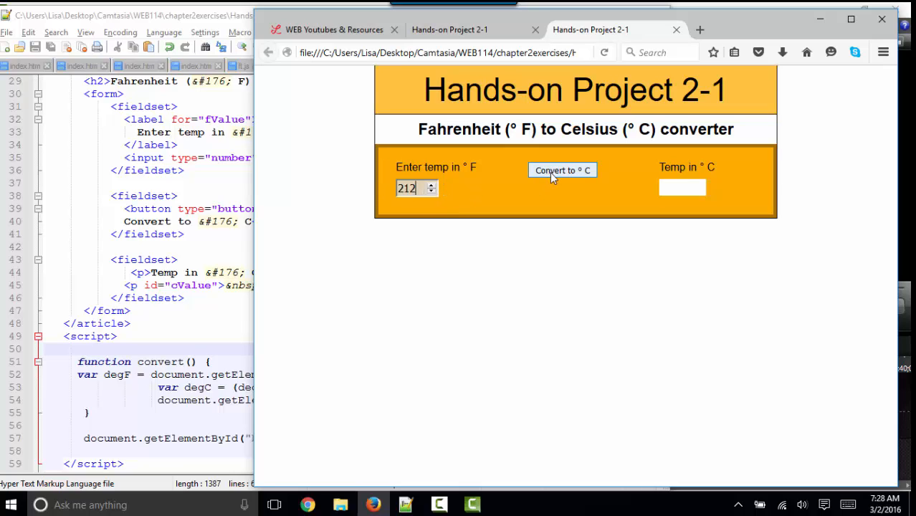
pyautogui.click(562, 170)
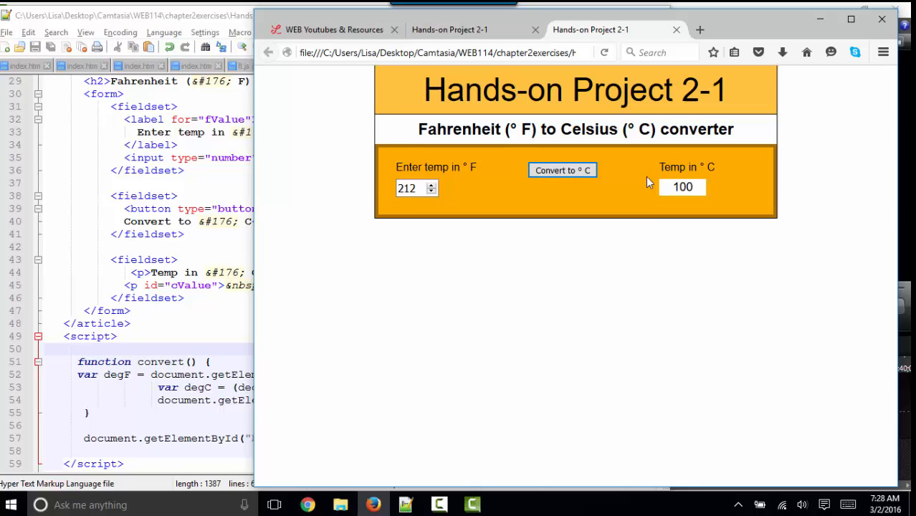
pyautogui.moveTo(662, 201)
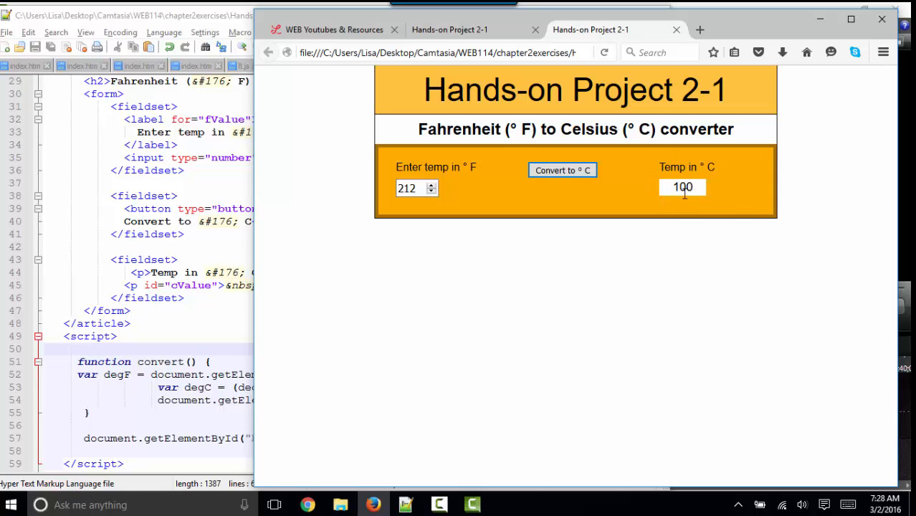
pyautogui.write('32')
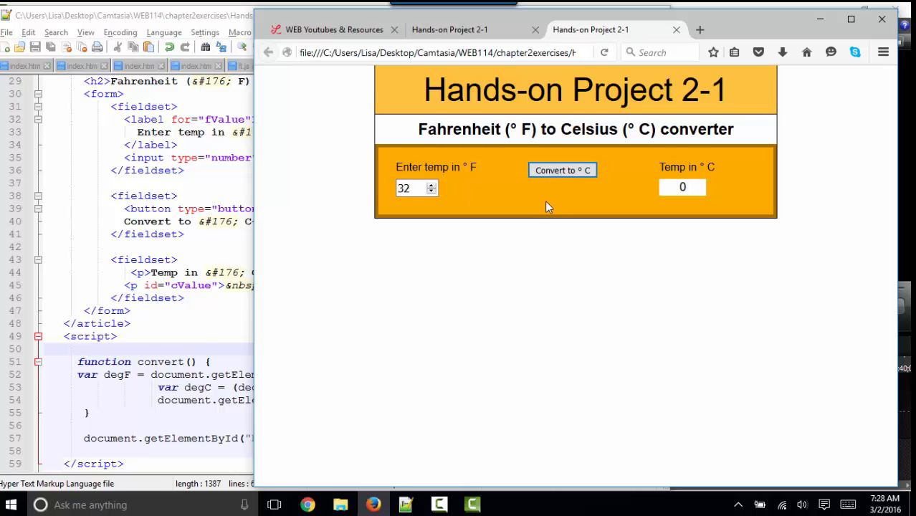
pyautogui.click(674, 29)
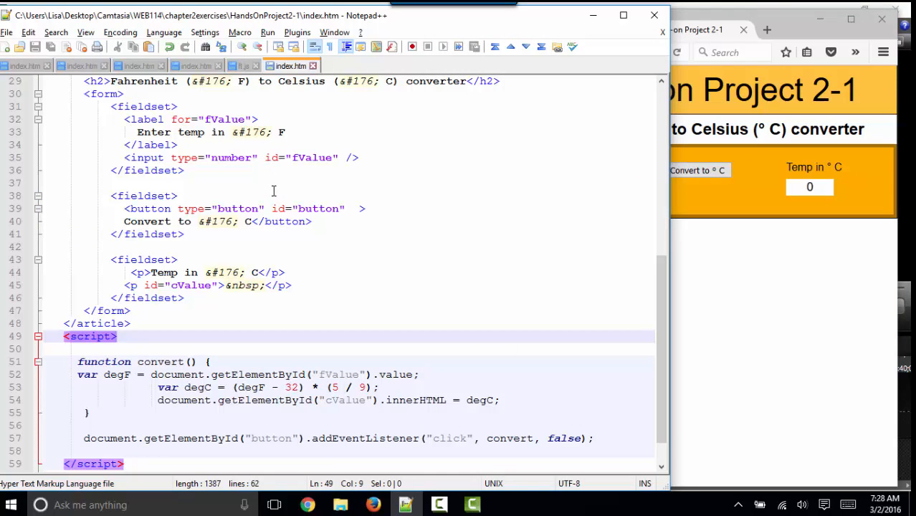
pyautogui.scroll(3)
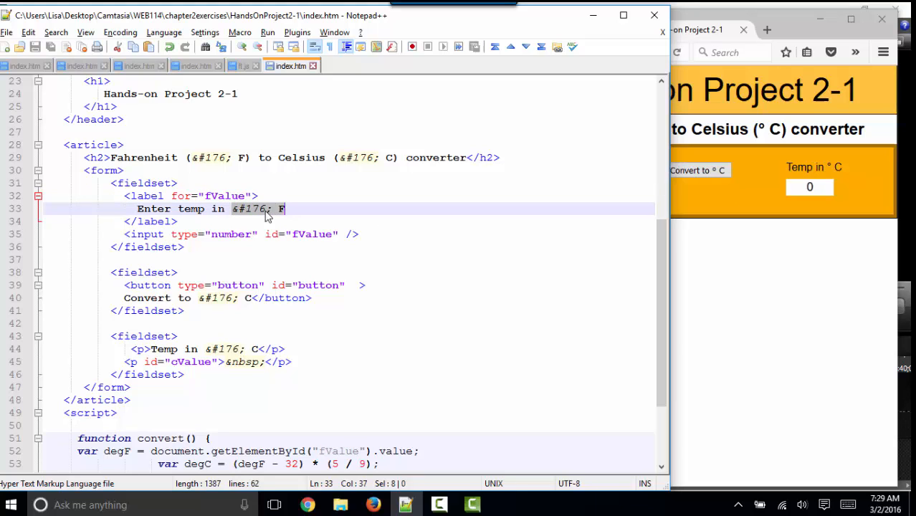
pyautogui.write('32')
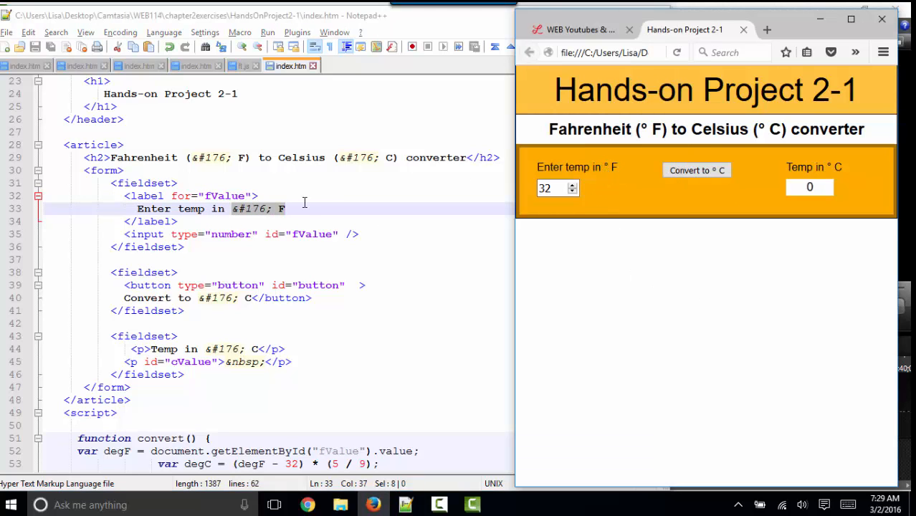
pyautogui.moveTo(599, 181)
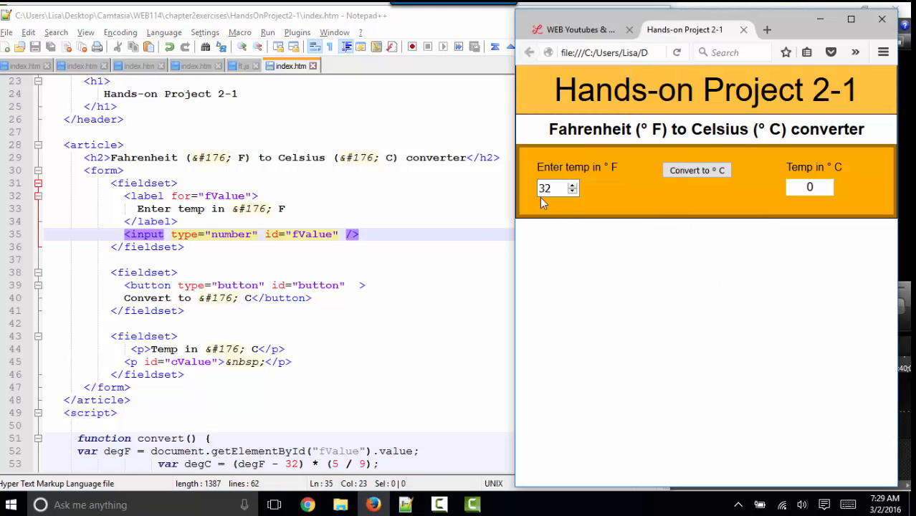
pyautogui.write('35')
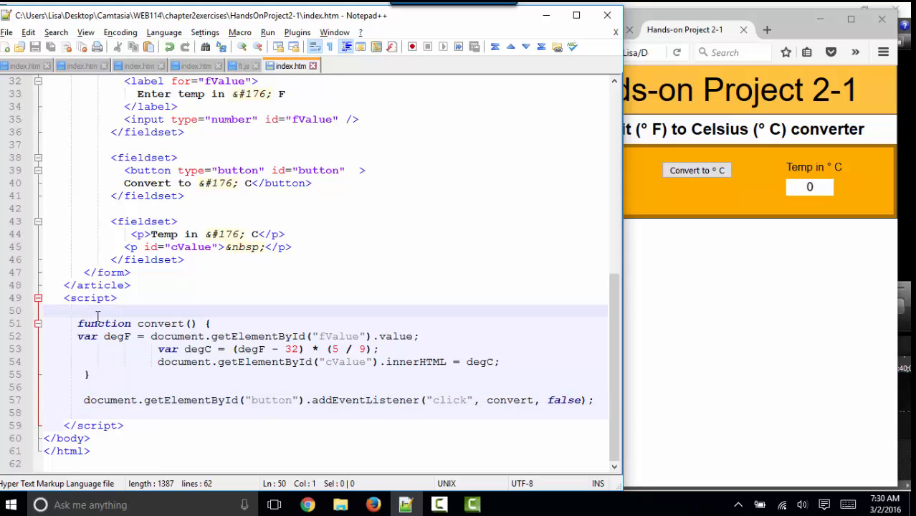
# Wrap convert() and its addEventListener line in a /* */ block comment.
pyautogui.write('/')
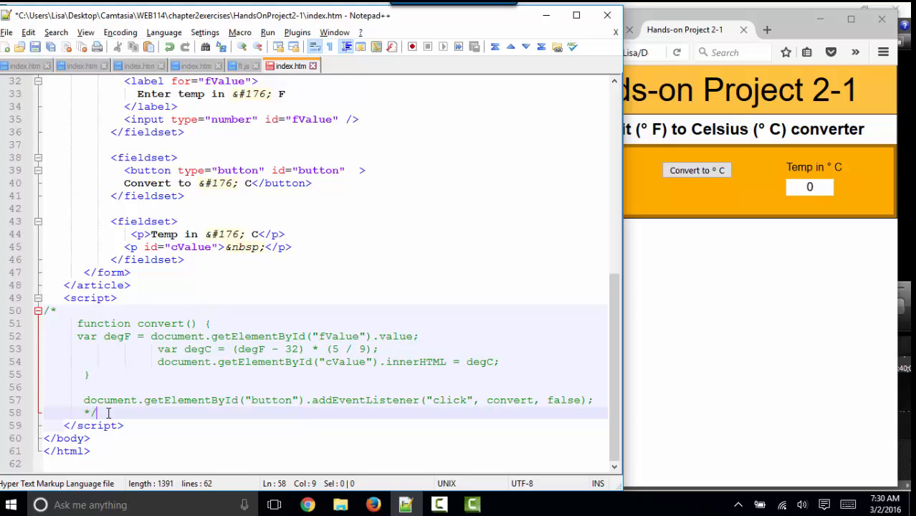
pyautogui.moveTo(95, 413)
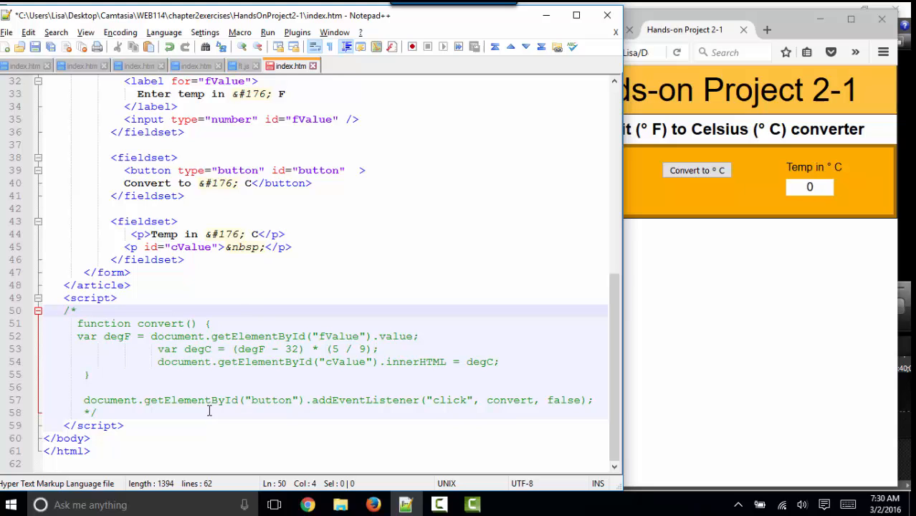
# Add onclick="..." to the button tag holding the three conversion statements.
pyautogui.click(352, 169)
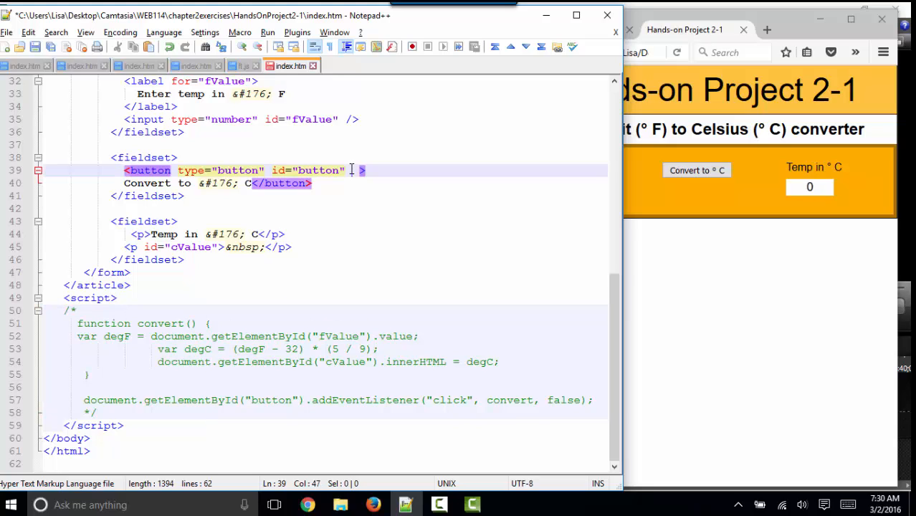
pyautogui.write('onclick')
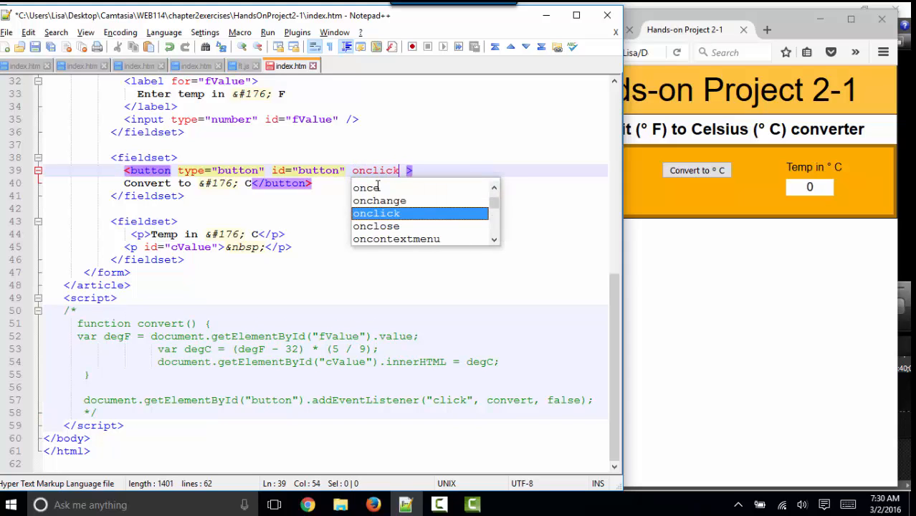
pyautogui.write('="')
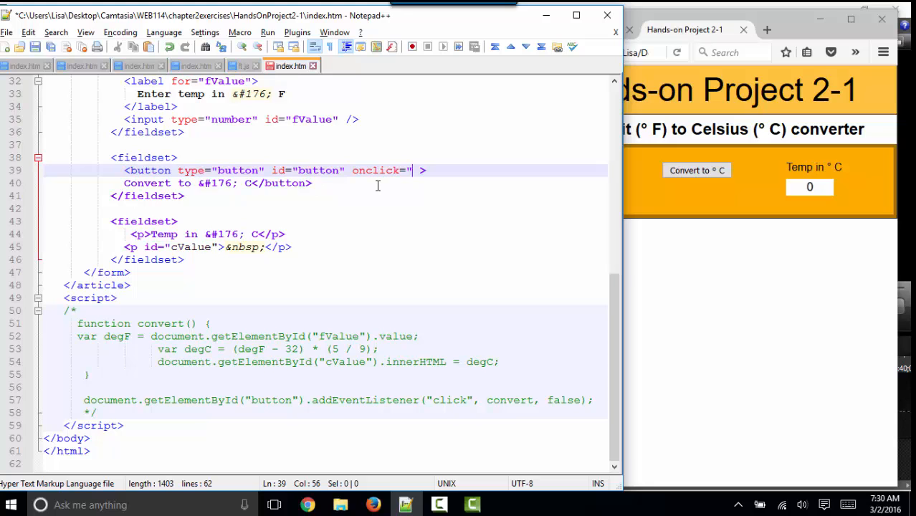
pyautogui.press('enter')
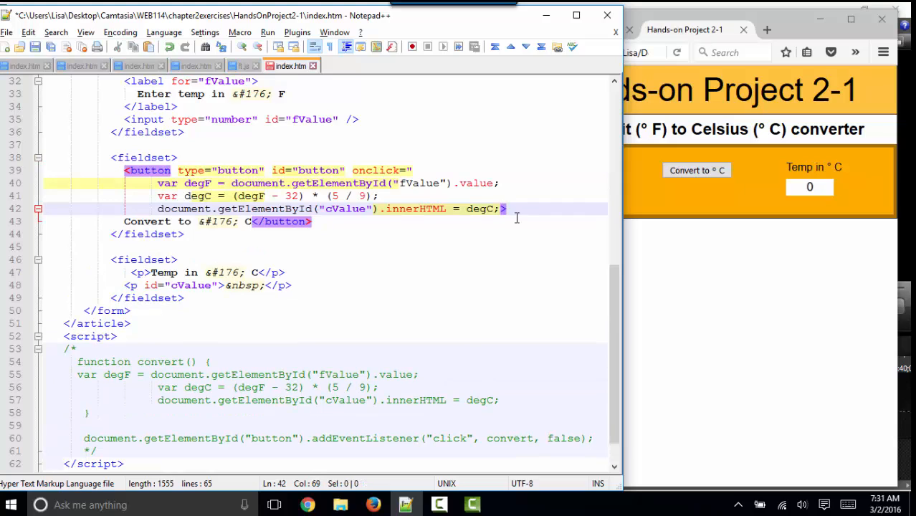
pyautogui.write('"')
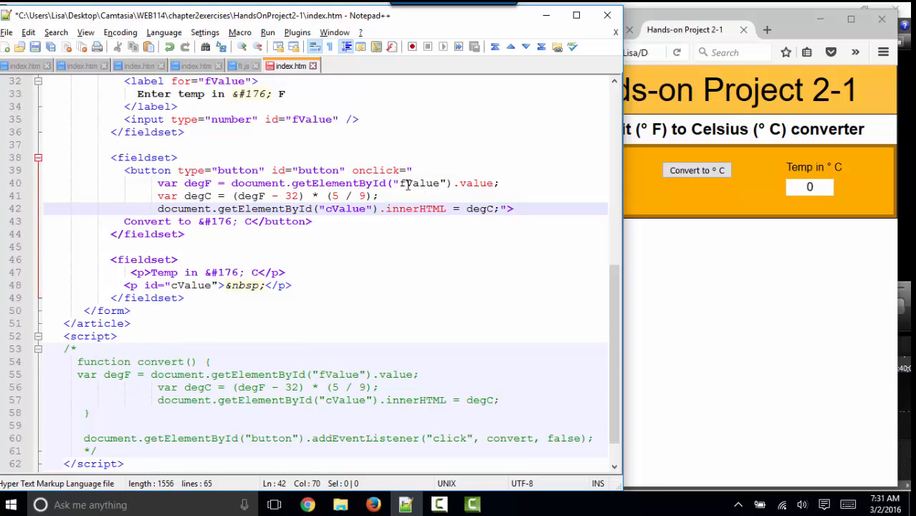
pyautogui.click(415, 183)
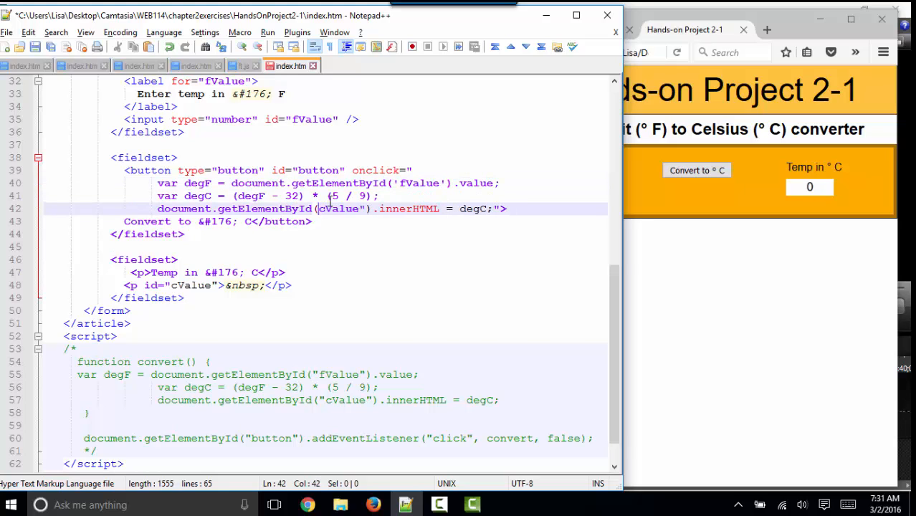
# Switch the fValue and cValue ids inside the onclick code to single quotes, checking degC usage.
pyautogui.moveTo(126, 169); pyautogui.dragTo(313, 220)
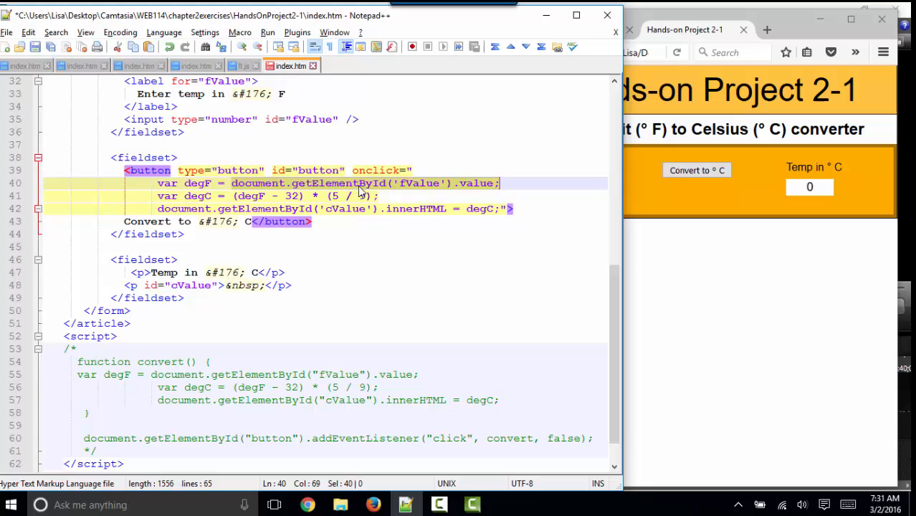
pyautogui.moveTo(475, 188)
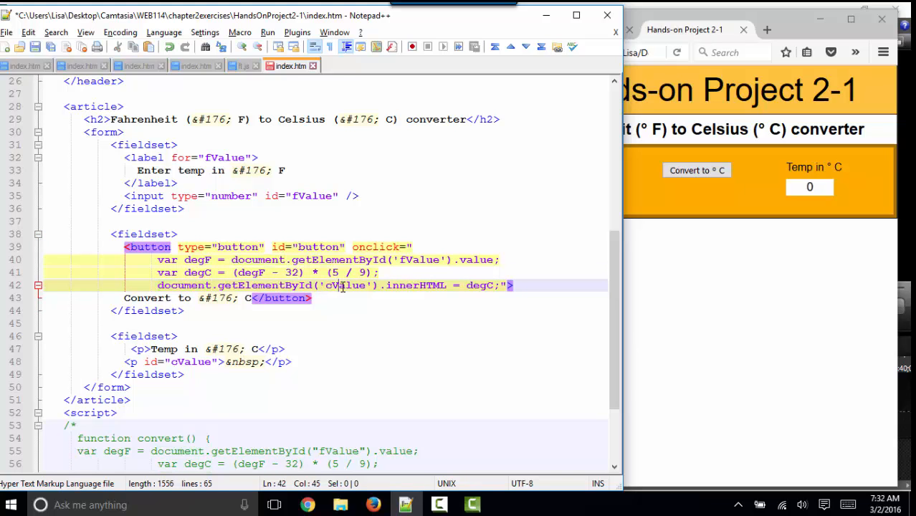
pyautogui.doubleClick(191, 361)
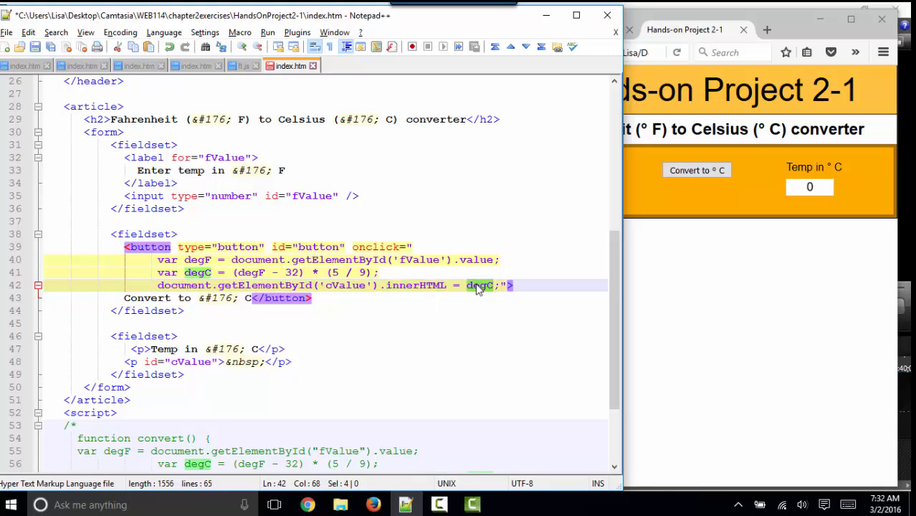
pyautogui.doubleClick(414, 285)
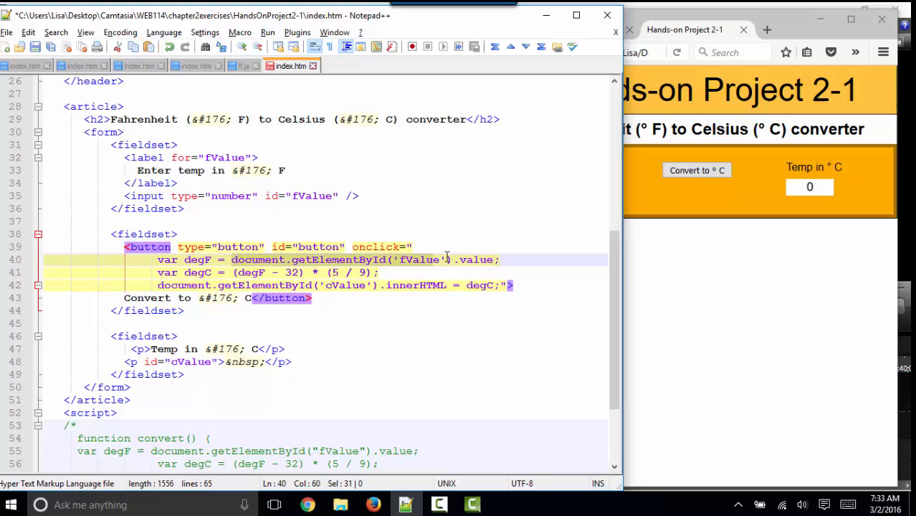
# Collapse the onclick into one statement writing (fValue value − 32) × (5/9) into cValue.innerHTML.
pyautogui.click(244, 273)
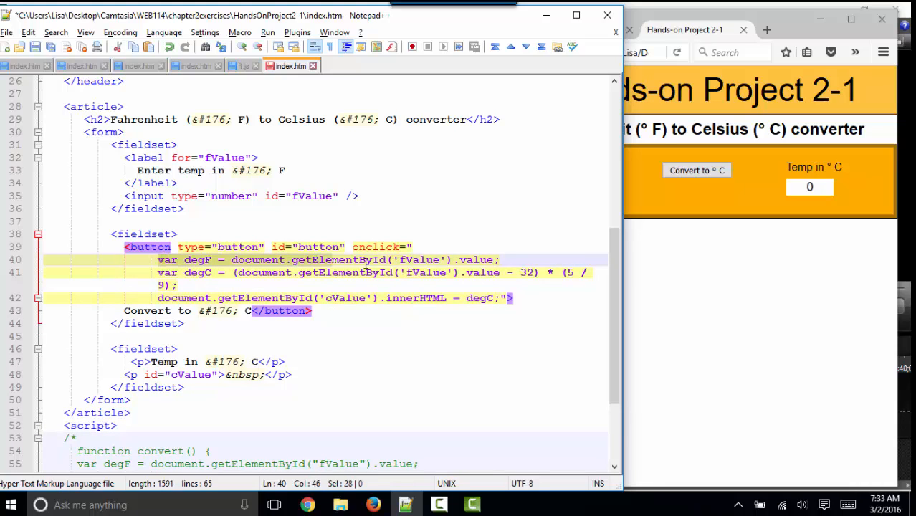
pyautogui.press('Delete')
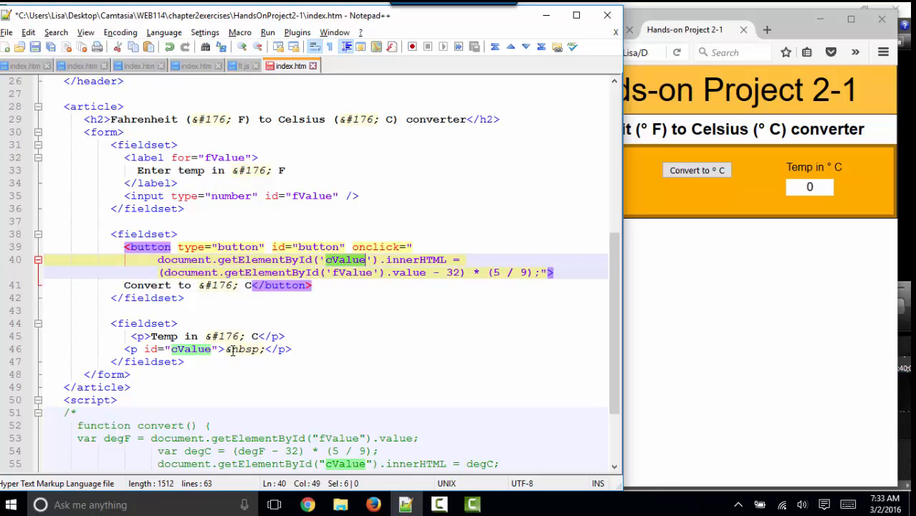
pyautogui.moveTo(824, 189)
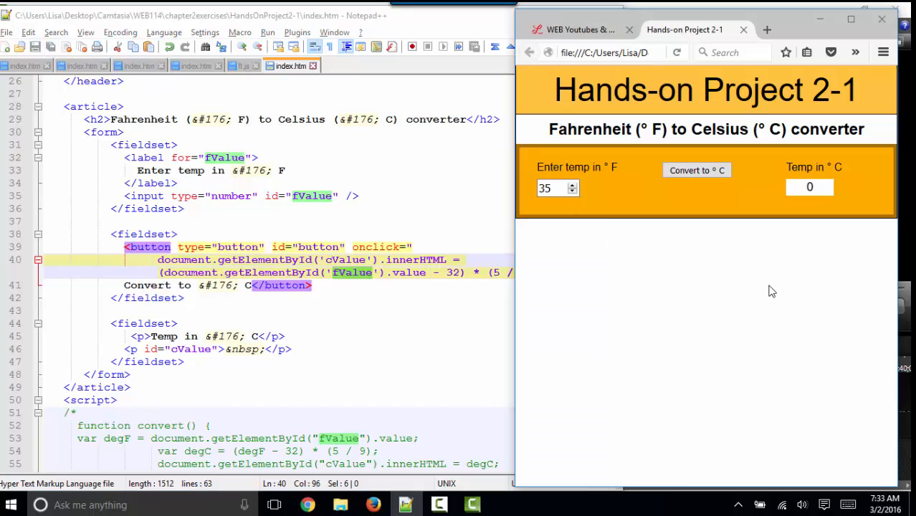
# Reload the page and confirm 212 °F converts to 100 °C with the inline onclick.
pyautogui.click(676, 52)
pyautogui.write('212')
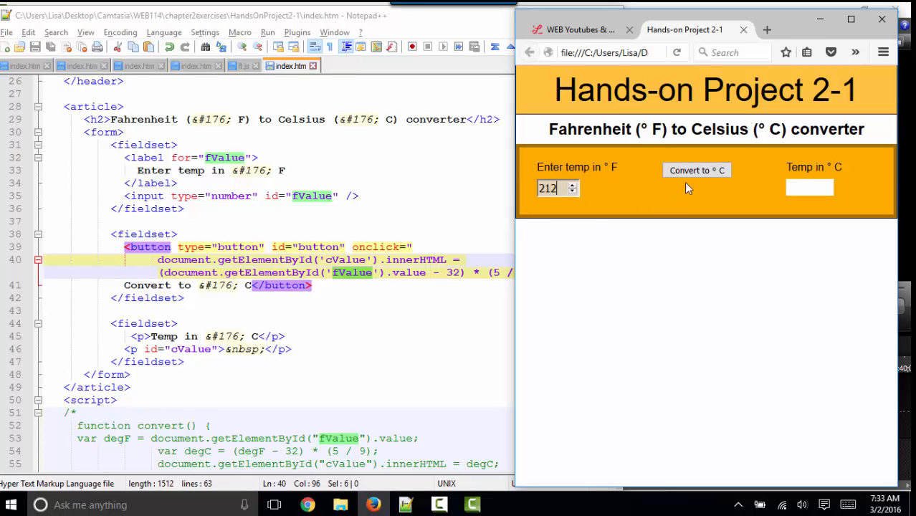
pyautogui.click(697, 169)
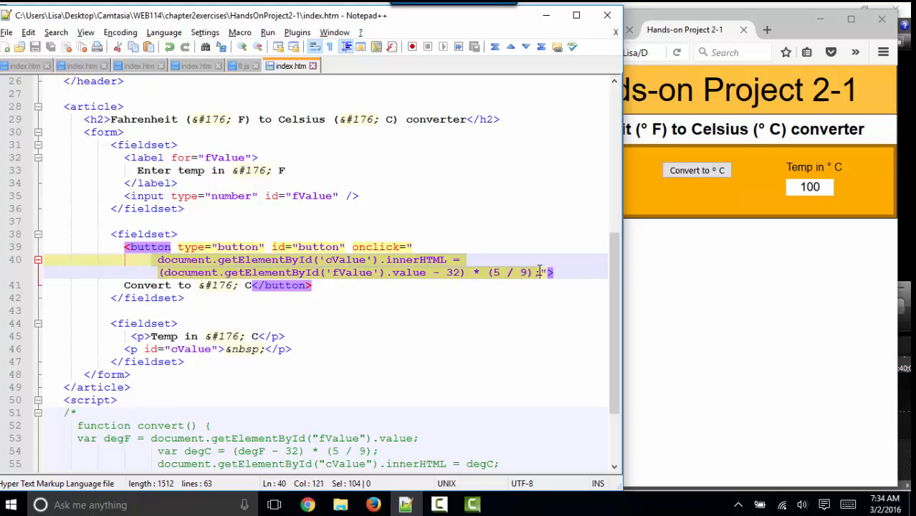
# Empty the onclick attribute and re-comment only the click listener with /*.
pyautogui.press('Delete')
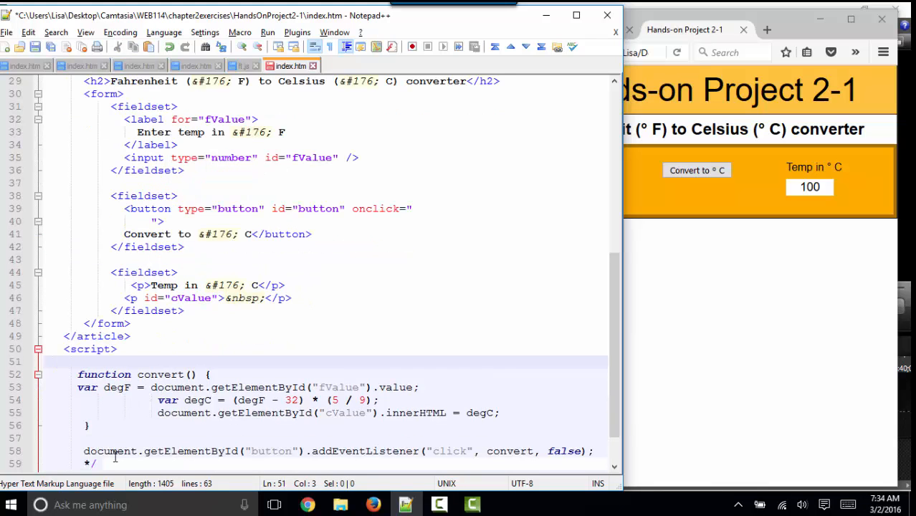
pyautogui.write('/*')
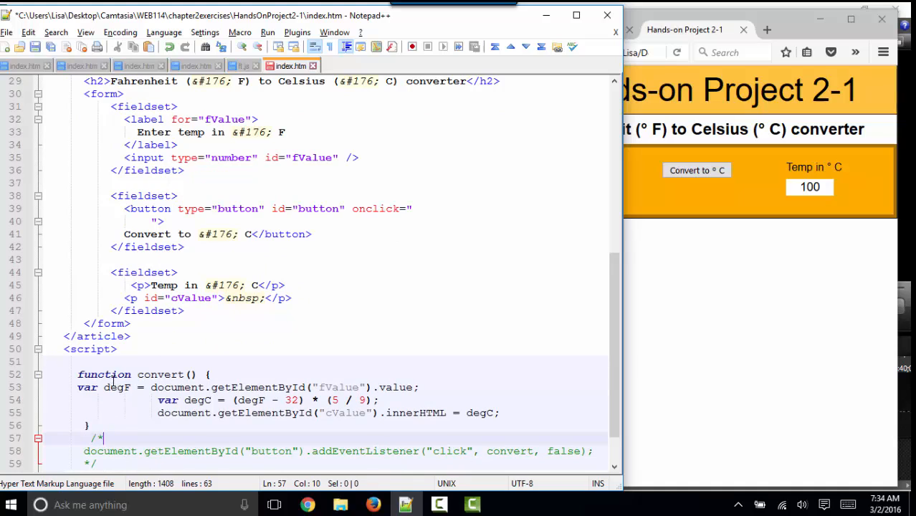
# Align the degF, degC and output statements to one indentation inside convert()'s braces.
pyautogui.click(172, 375)
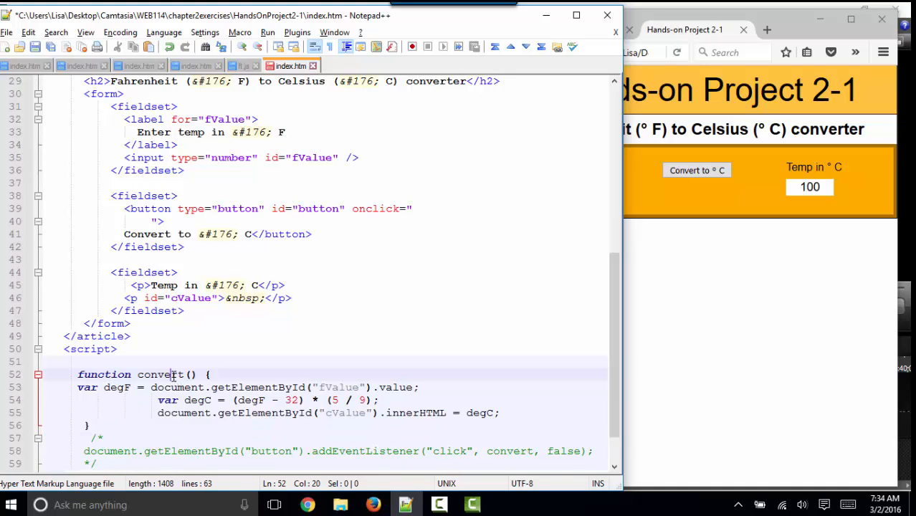
pyautogui.doubleClick(117, 387)
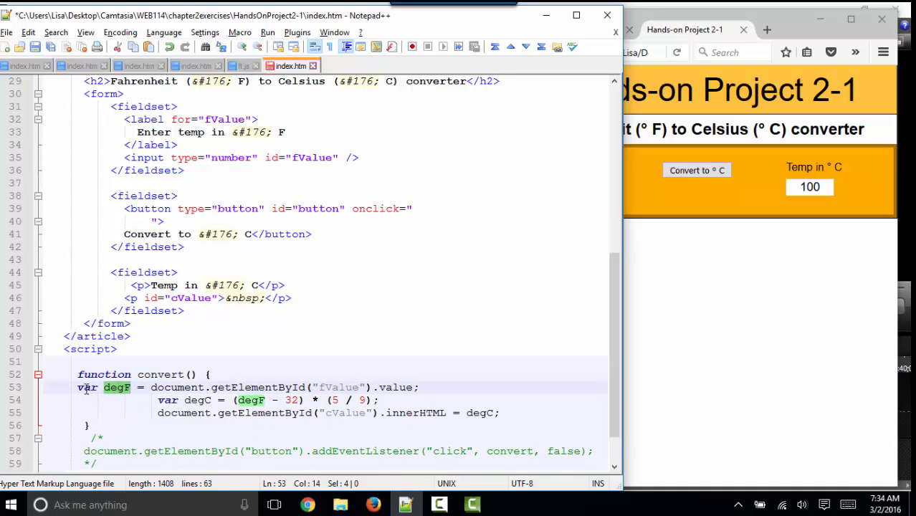
pyautogui.click(77, 388)
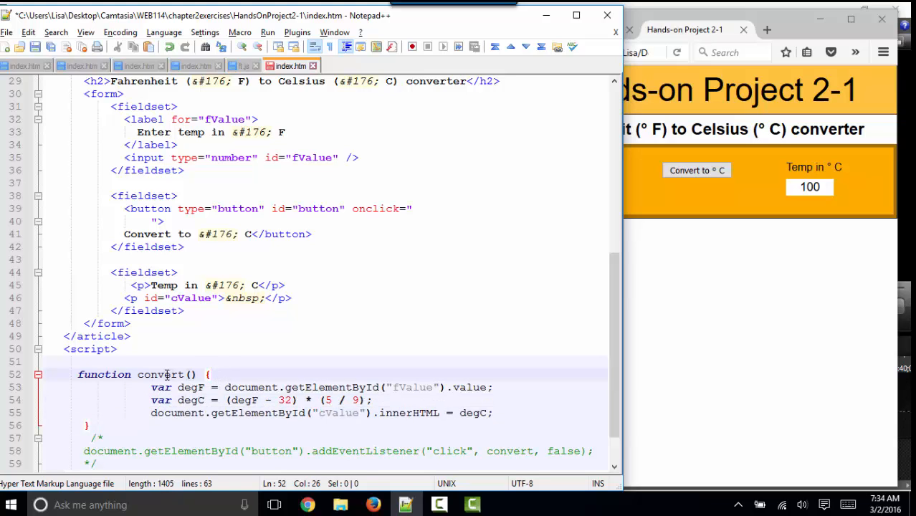
pyautogui.doubleClick(161, 374)
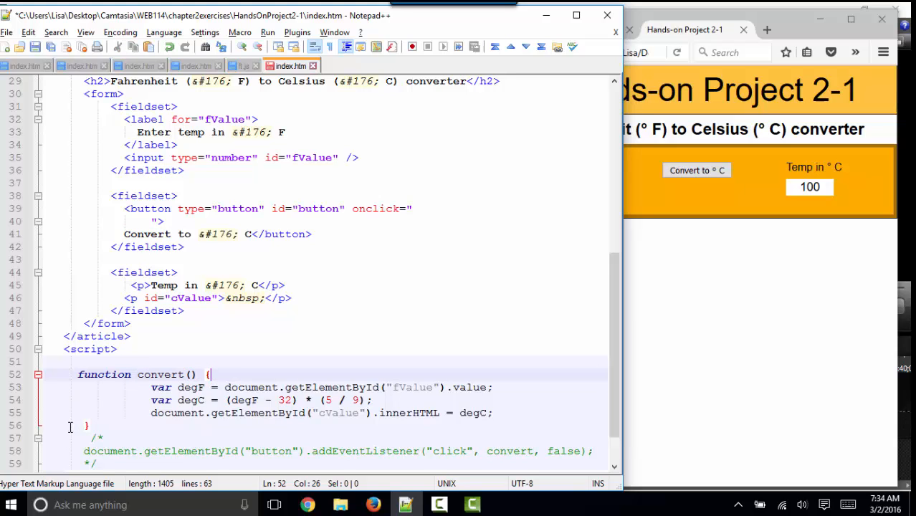
pyautogui.doubleClick(191, 387)
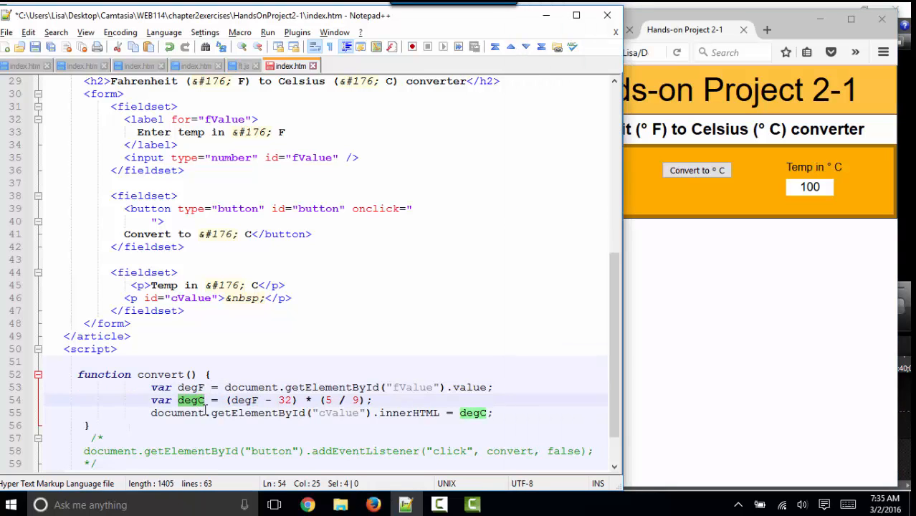
pyautogui.moveTo(487, 392)
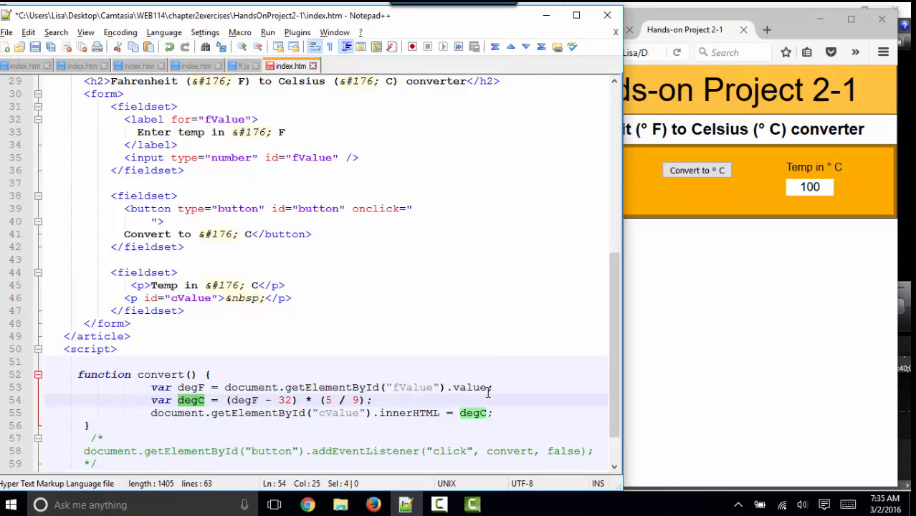
pyautogui.moveTo(246, 401)
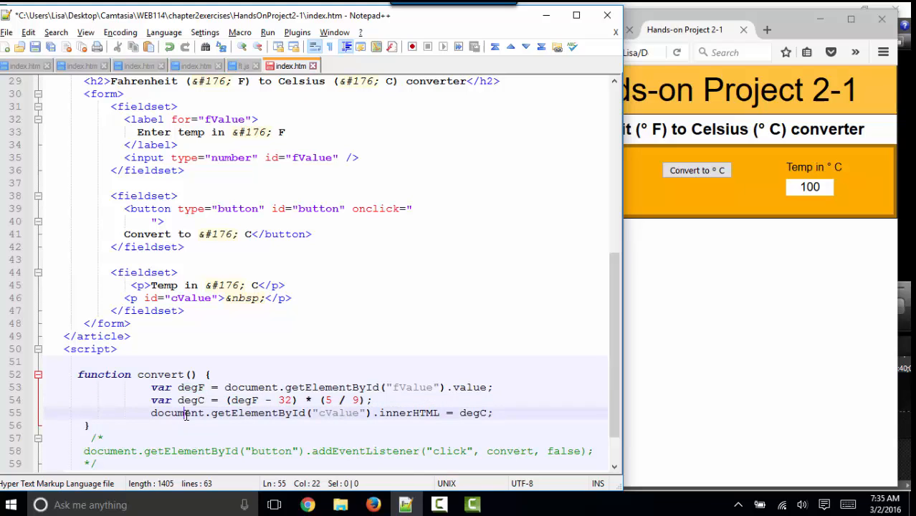
pyautogui.doubleClick(338, 413)
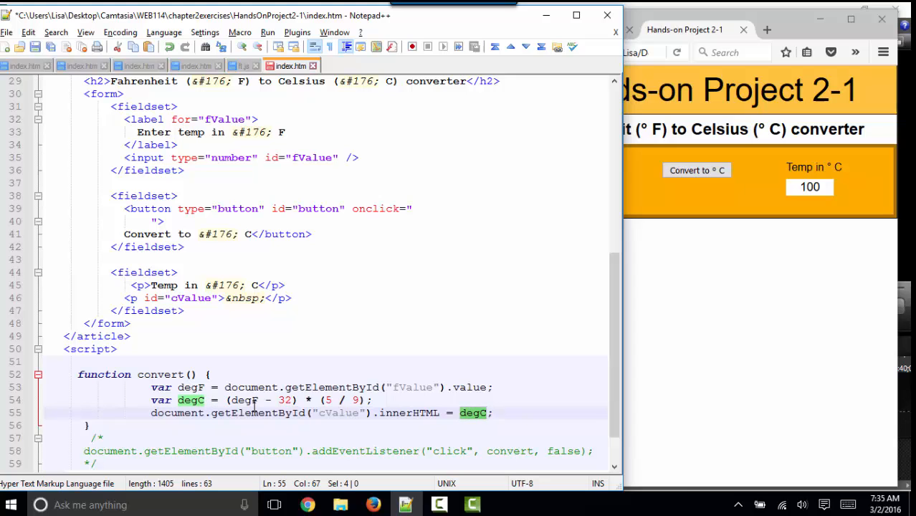
pyautogui.moveTo(366, 297)
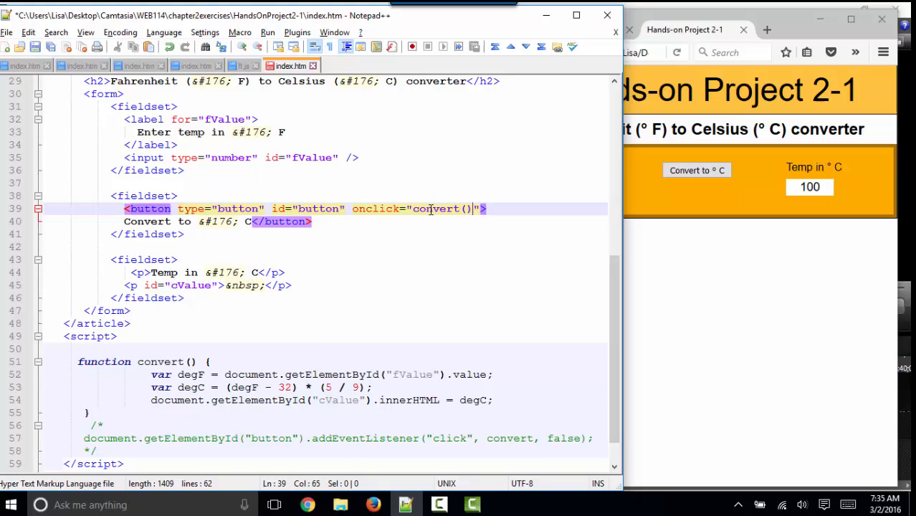
# Make the button tag a single line reading onclick="convert();".
pyautogui.write(';')
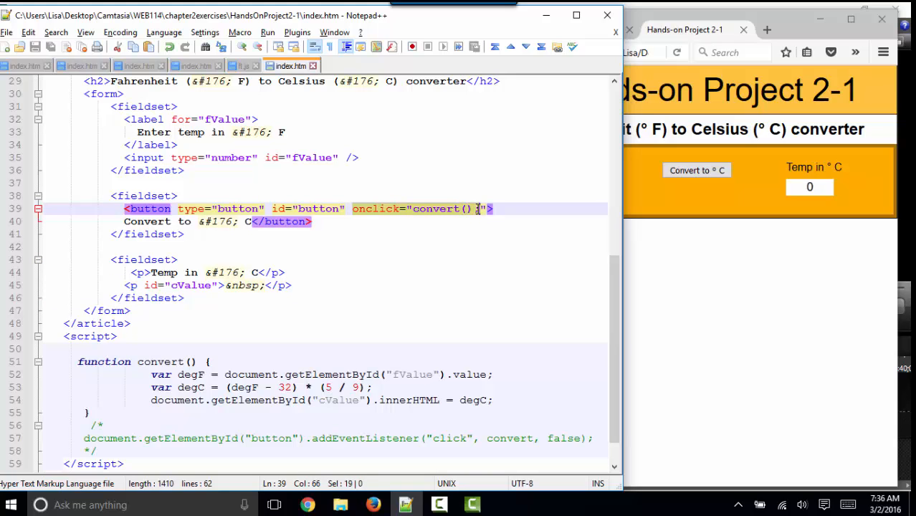
# Remove the onclick attribute from the button tag, leaving type and id.
pyautogui.press('Delete')
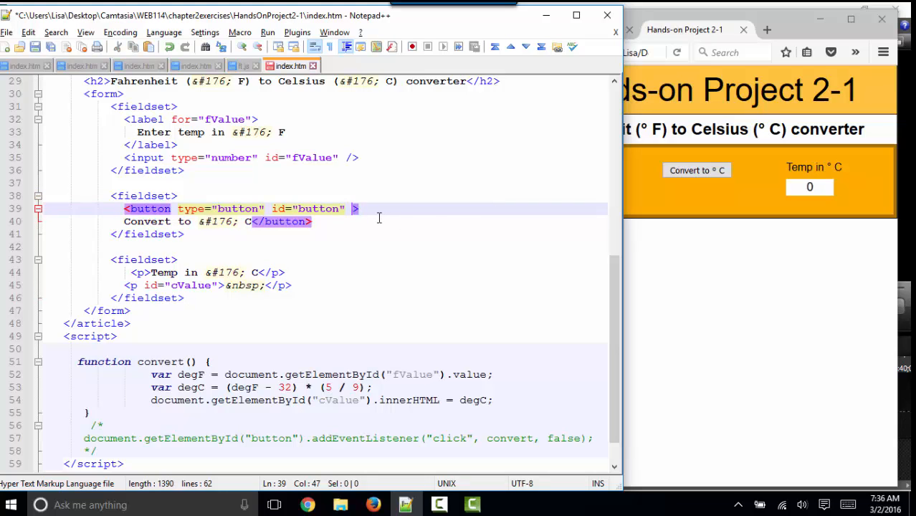
pyautogui.moveTo(197, 410)
pyautogui.write('c')
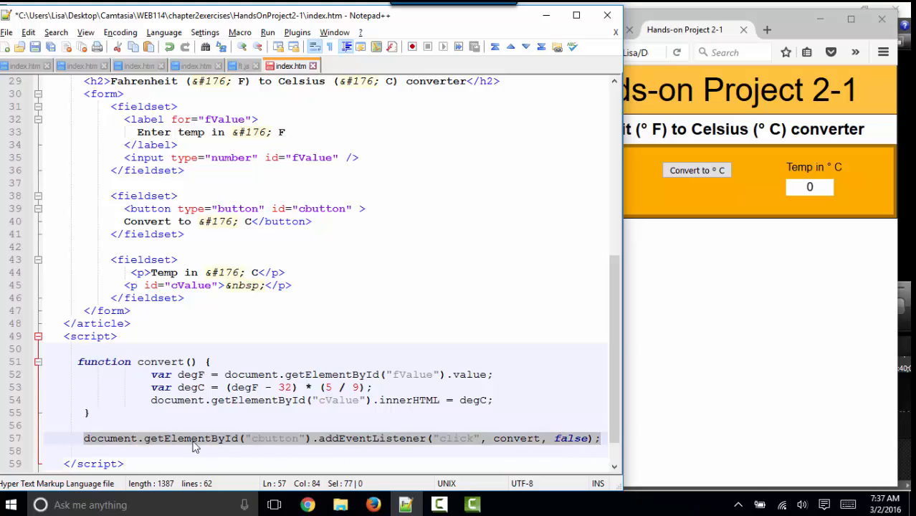
pyautogui.doubleClick(275, 439)
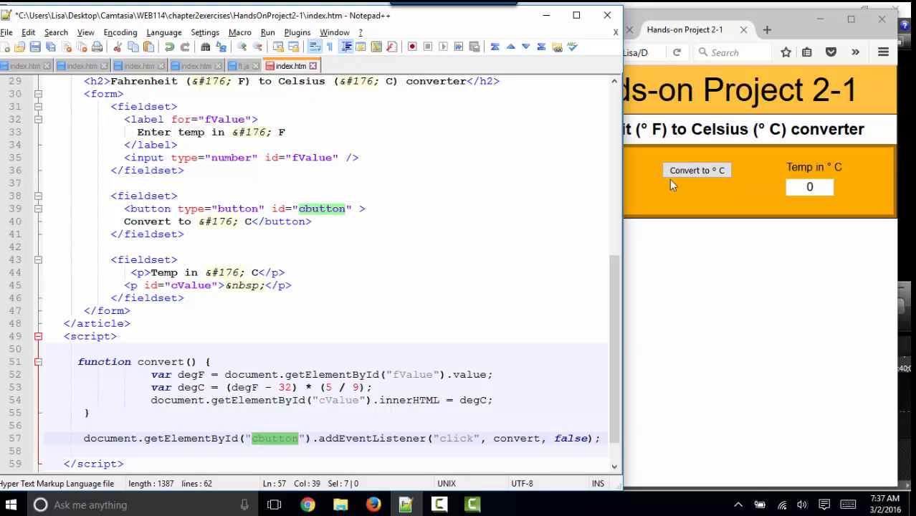
pyautogui.doubleClick(372, 439)
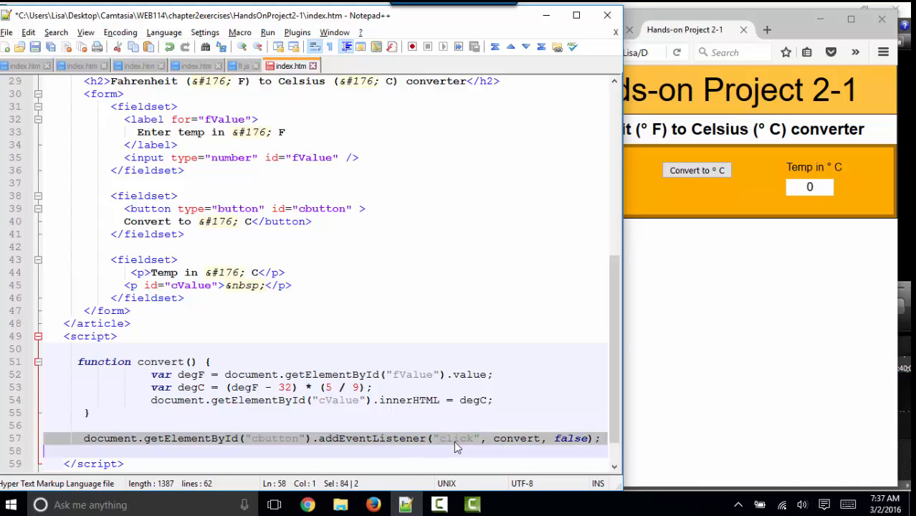
pyautogui.doubleClick(456, 438)
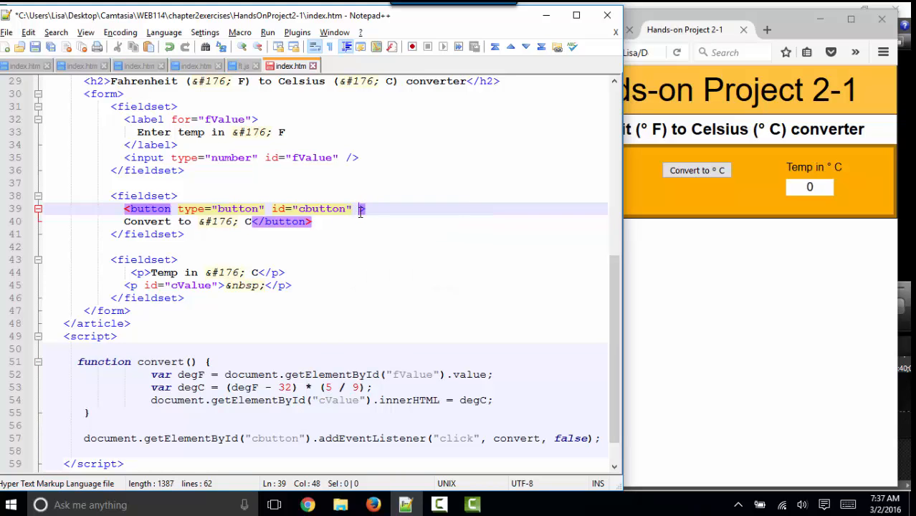
pyautogui.write('onclic')
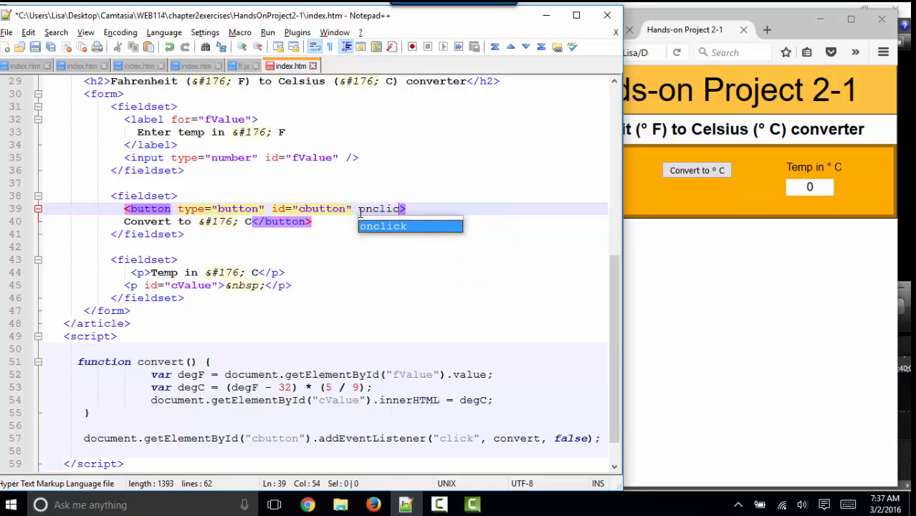
pyautogui.write('=')
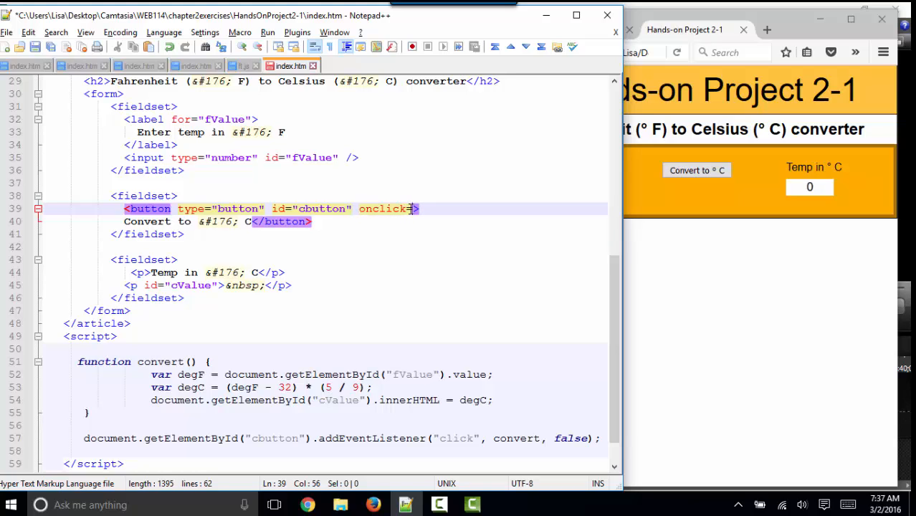
pyautogui.doubleClick(381, 209)
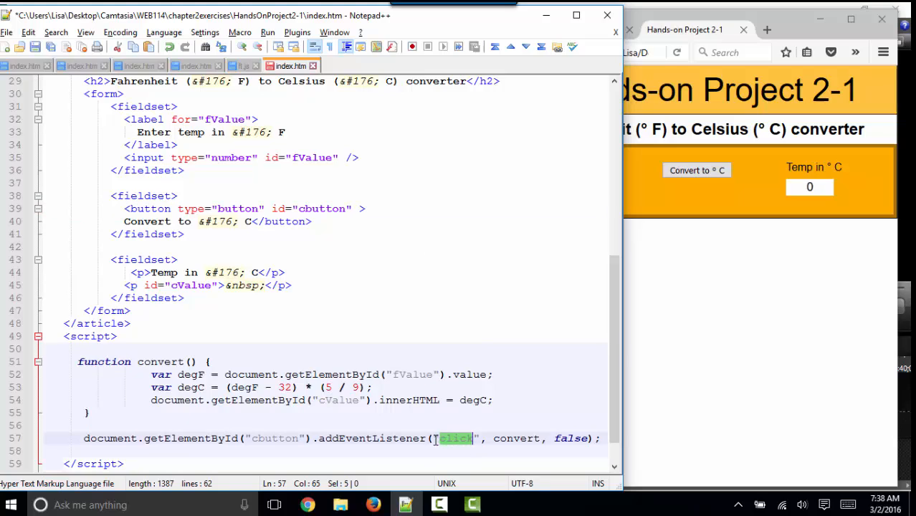
pyautogui.moveTo(459, 428)
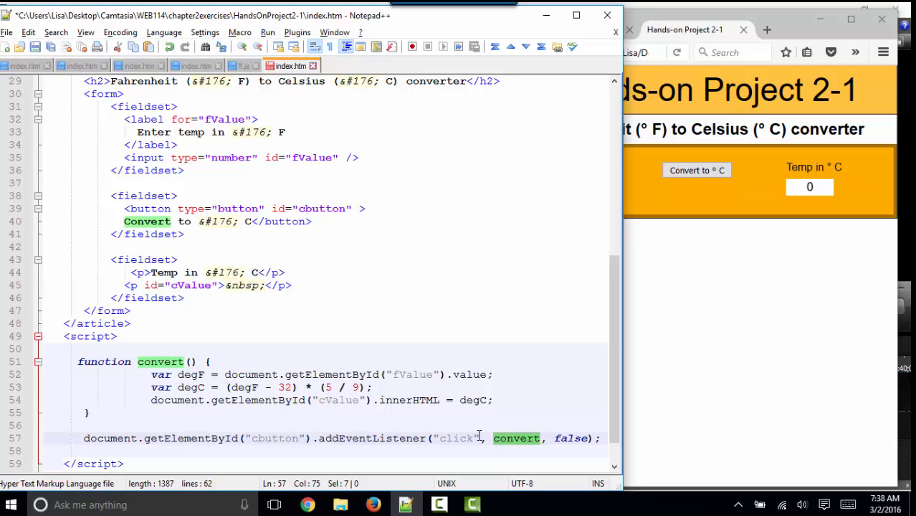
pyautogui.moveTo(542, 442)
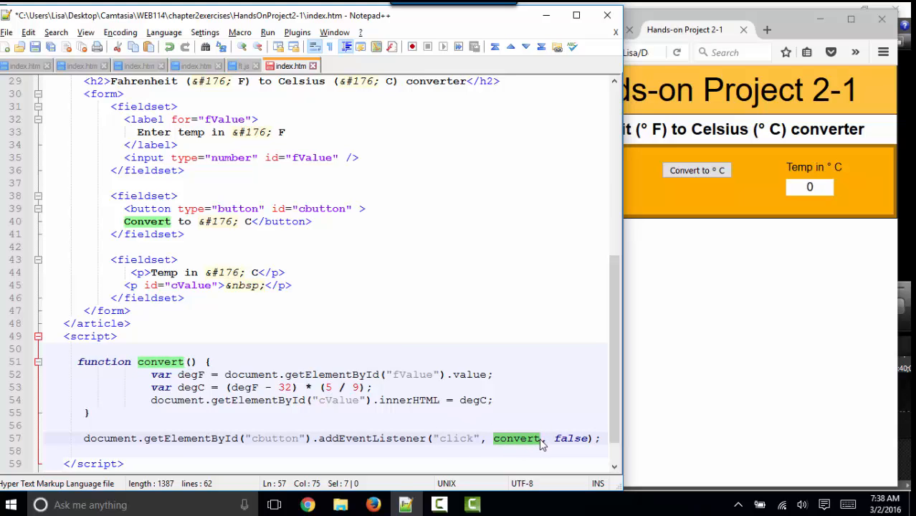
pyautogui.click(358, 210)
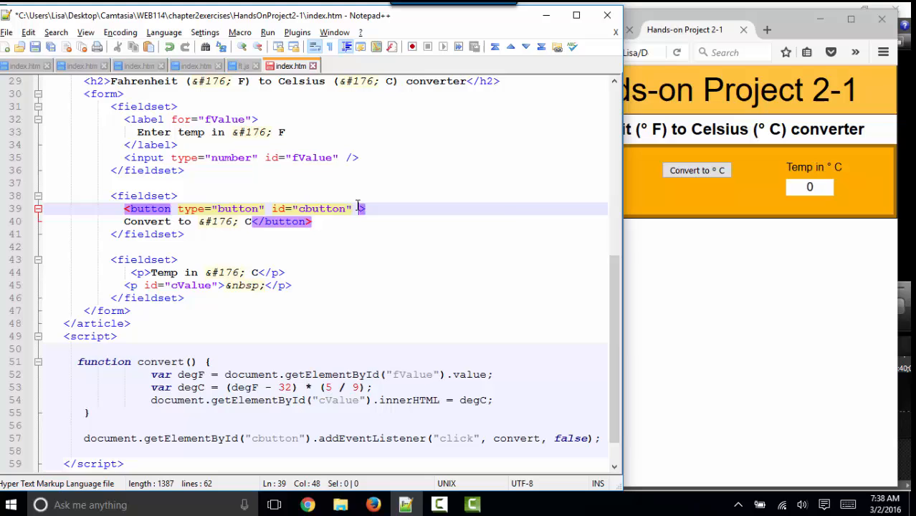
pyautogui.write('onclick=')
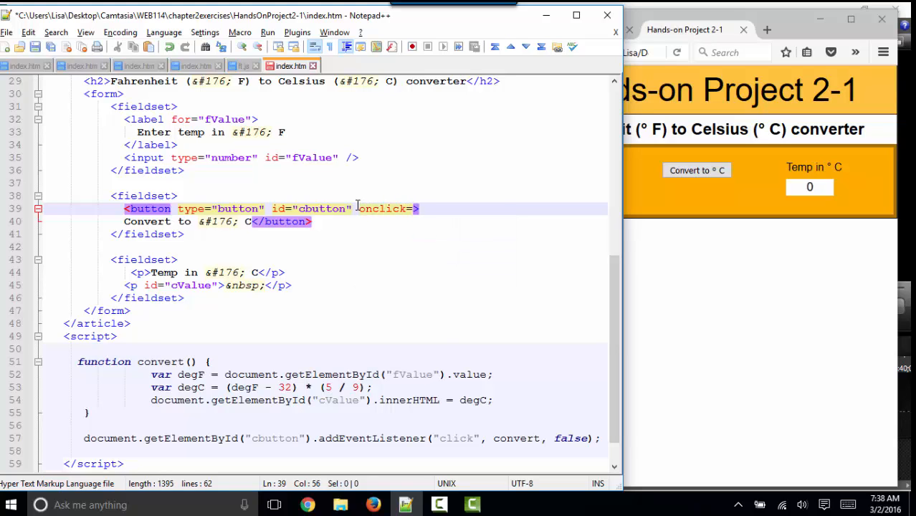
pyautogui.write('conver')
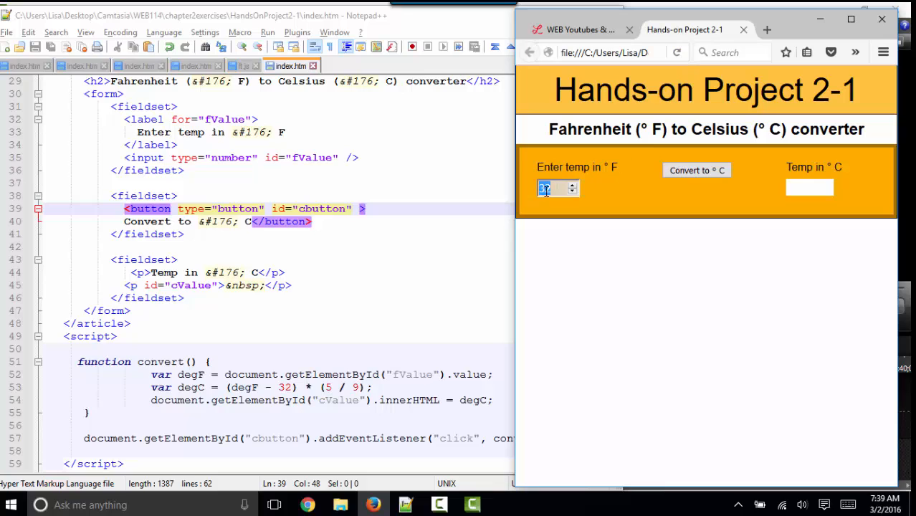
# Convert the entered Fahrenheit value in Firefox, showing 10 °C as the result.
pyautogui.click(696, 169)
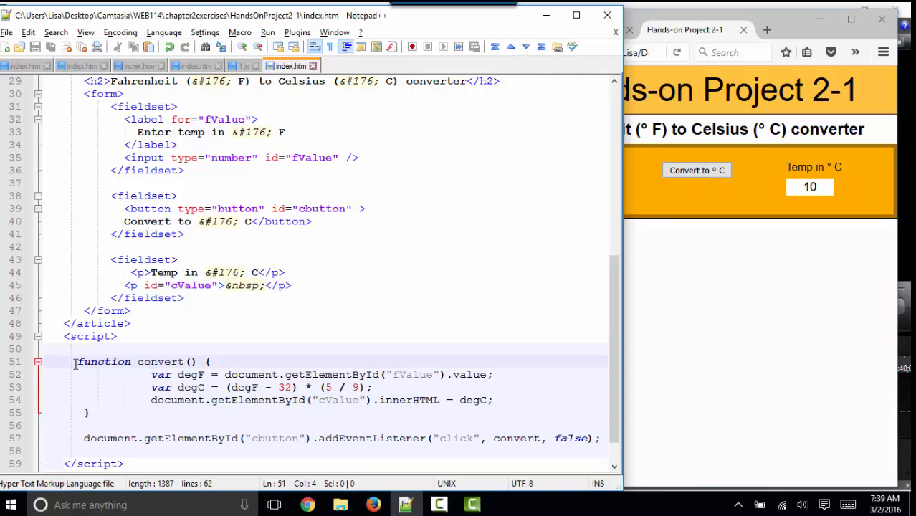
# Add src="external.js" to the opening script tag.
pyautogui.moveTo(75, 362); pyautogui.dragTo(593, 439)
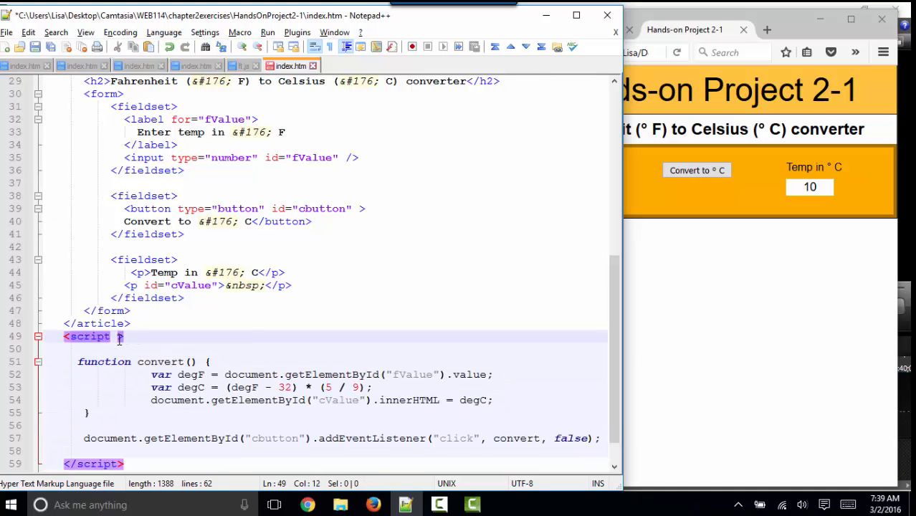
pyautogui.write('src=""')
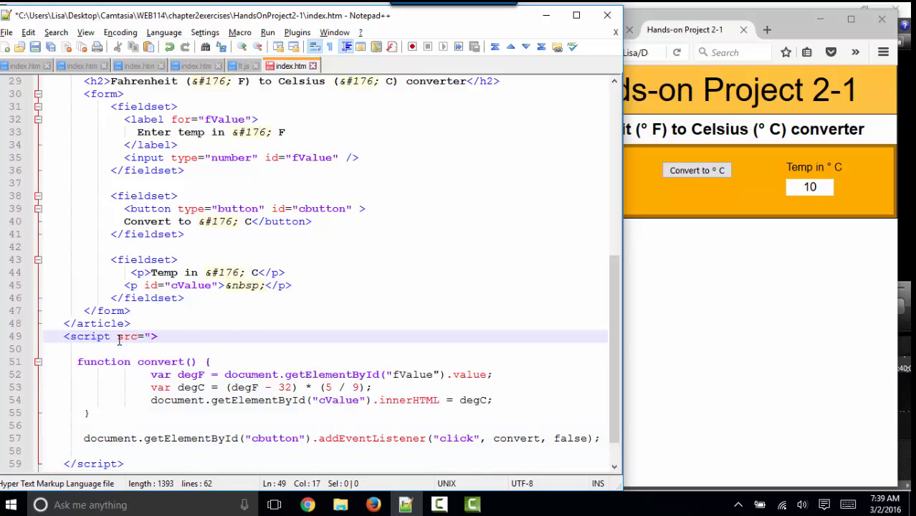
pyautogui.write('external.js')
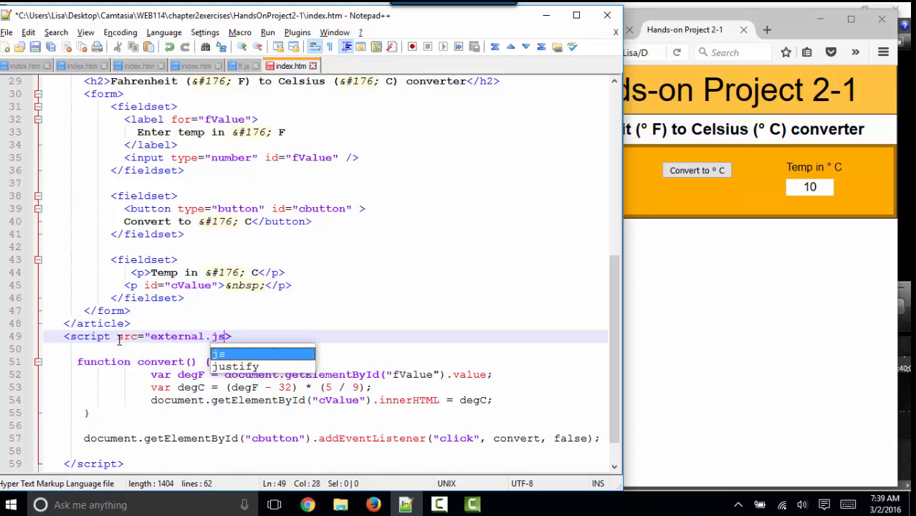